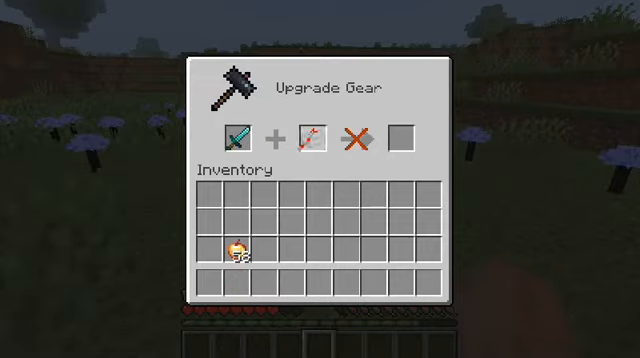
Close the Upgrade Gear recipe view to return to the game world.
key(Escape)
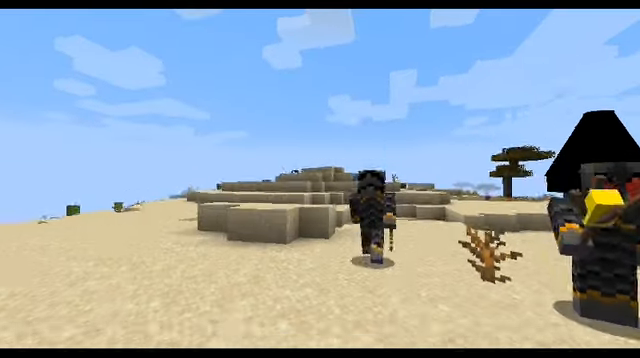
mouse_move(320, 180)
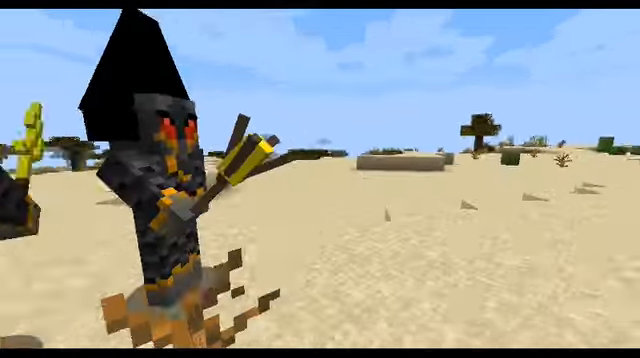
mouse_move(320, 180)
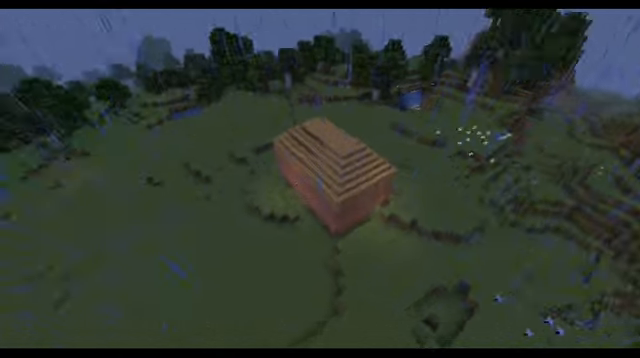
mouse_move(320, 180)
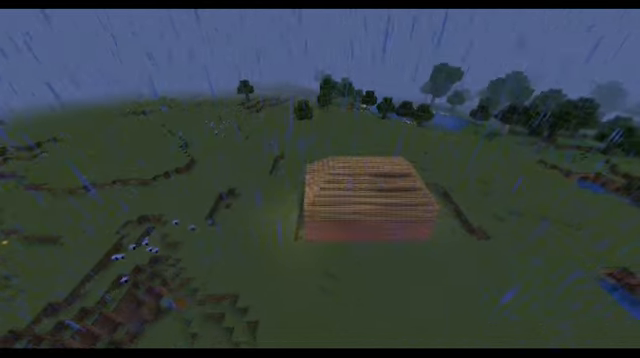
mouse_move(320, 180)
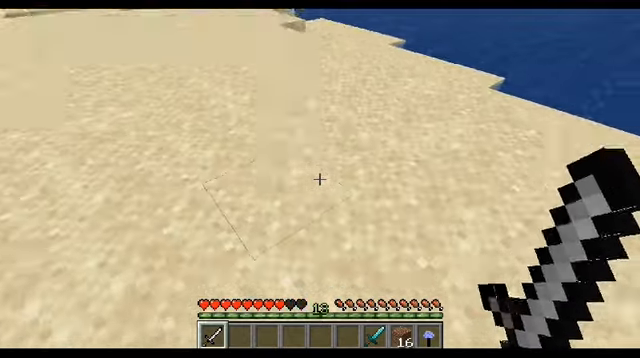
View the Smithing Table sword upgrade recipes in the JEI inventory screen, then return to the world.
key(e)
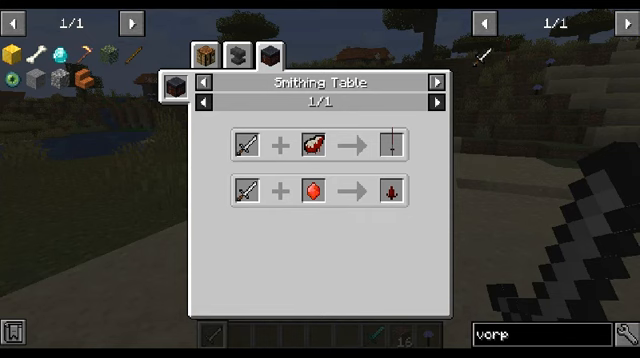
key(Escape)
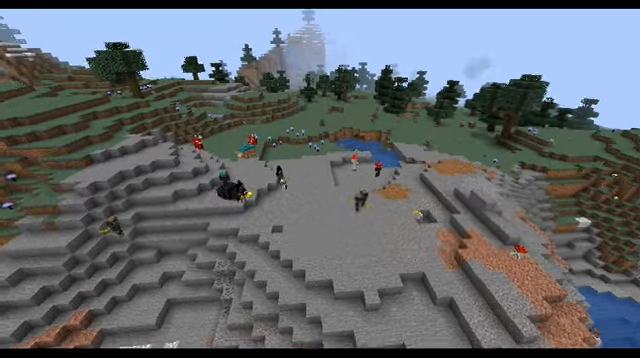
mouse_move(320, 180)
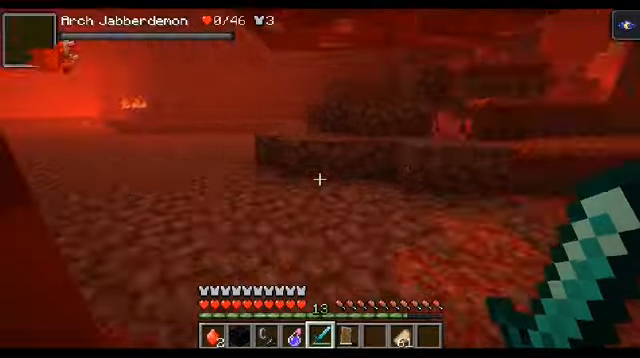
mouse_move(320, 180)
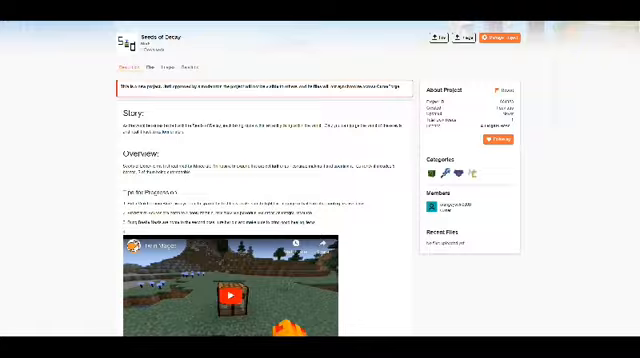
Scroll through the mod's CurseForge project page overview, video and comments.
scroll(down, 3)
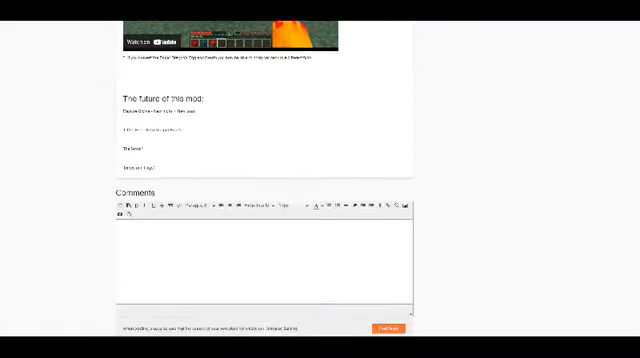
scroll(up, 3)
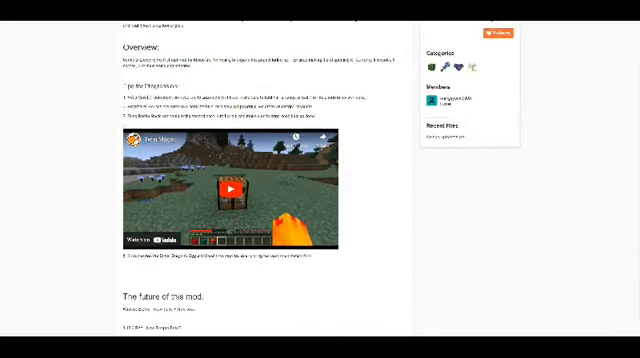